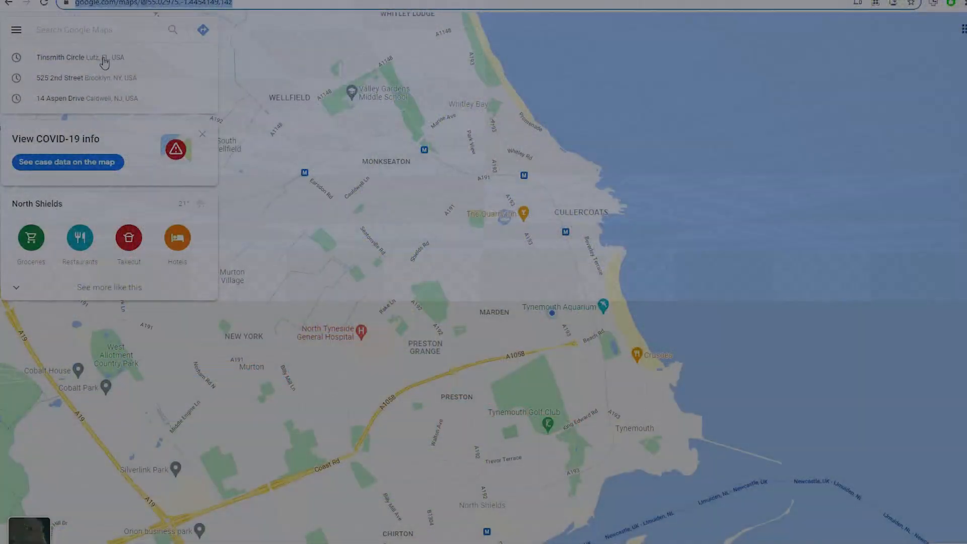
# Step: Go to the recent Tinsmith Circle search and step along the road in Street View
pyautogui.click(79, 57)
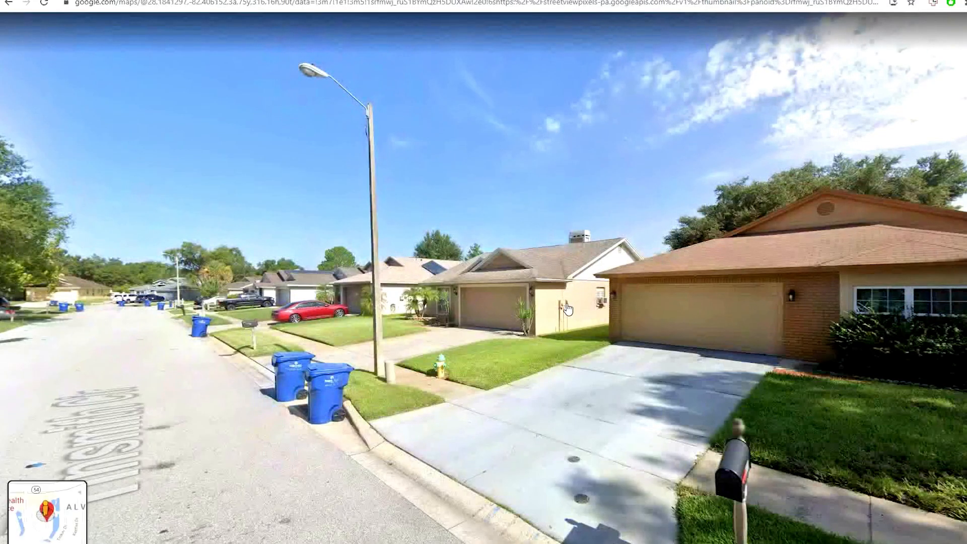
pyautogui.click(566, 309)
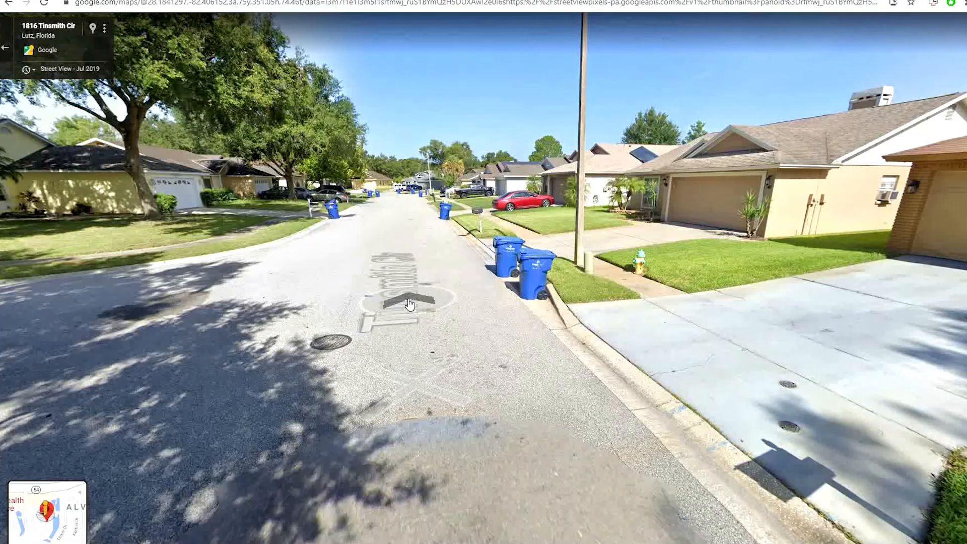
pyautogui.click(412, 302)
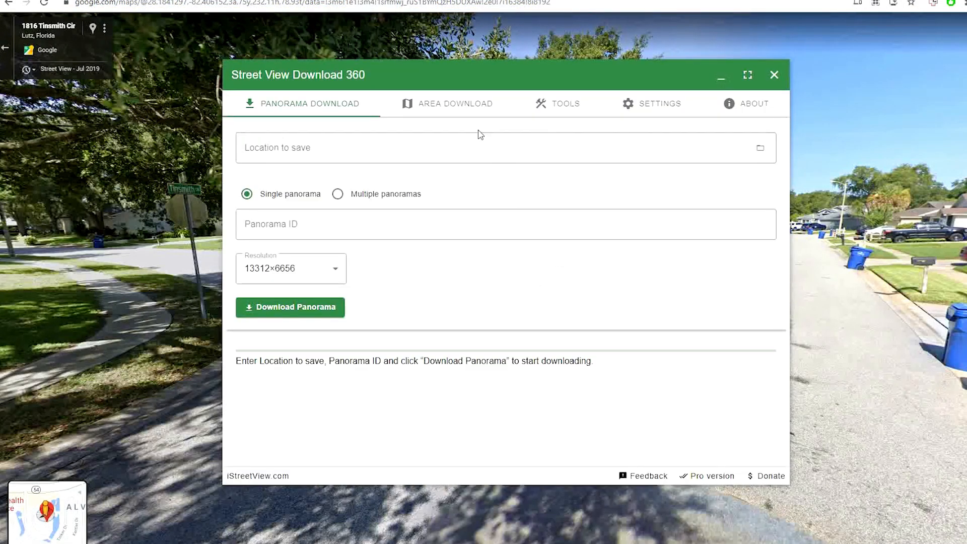
# Step: Parse the Maps URL into panorama ID rfmwj_ruS1BYmQzH5DUXAw, copy it, and return to the download form
pyautogui.click(564, 103)
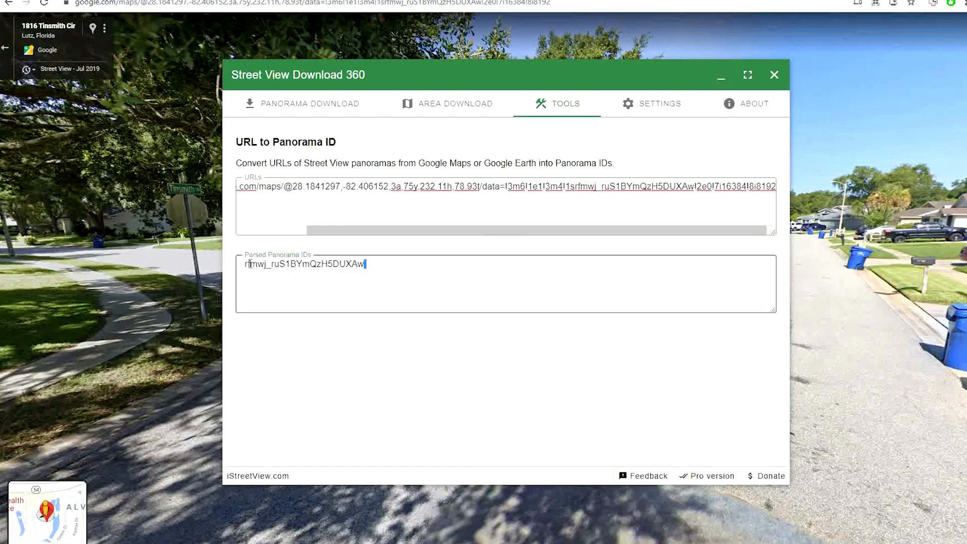
pyautogui.doubleClick(304, 264)
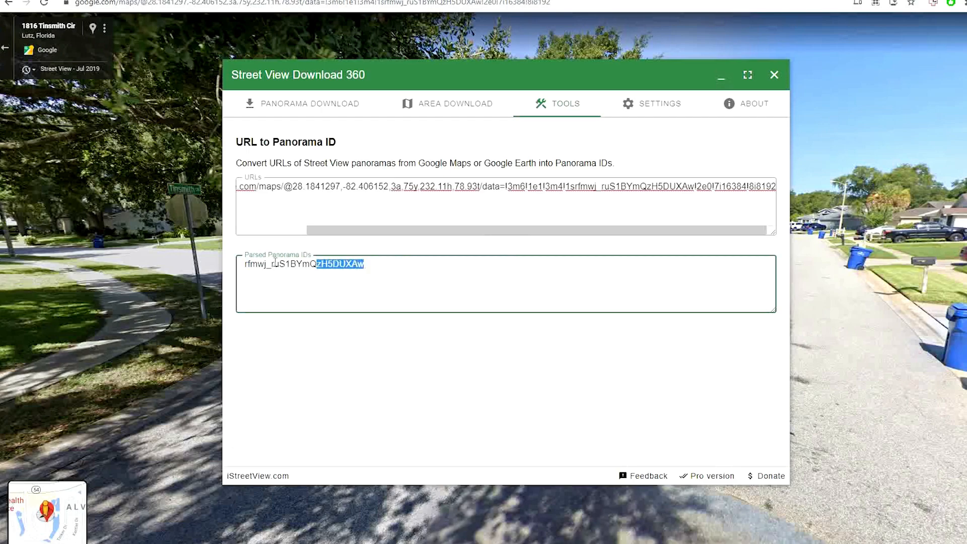
pyautogui.click(312, 103)
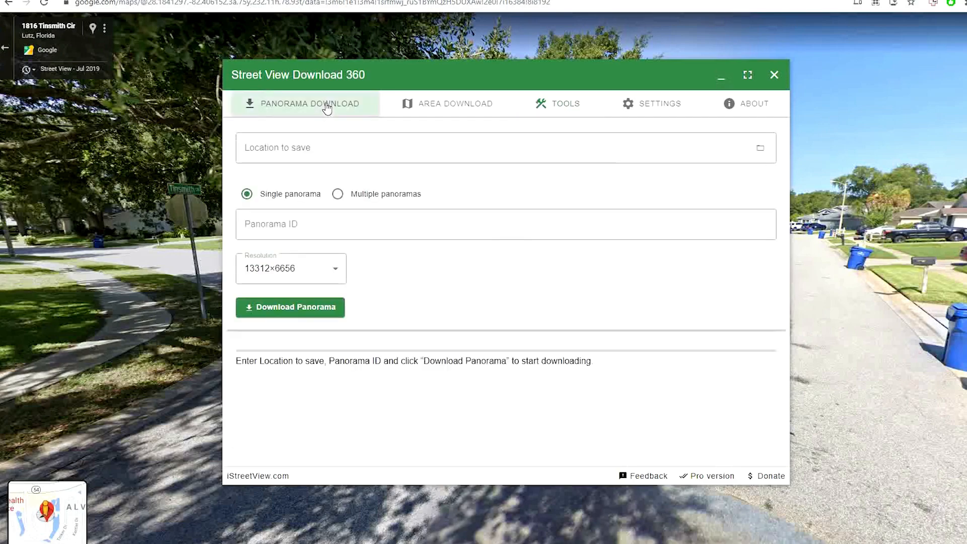
# Step: Enter the panorama ID and choose to save the file as scissorhands in the Street View Panoramas folder
pyautogui.click(505, 147)
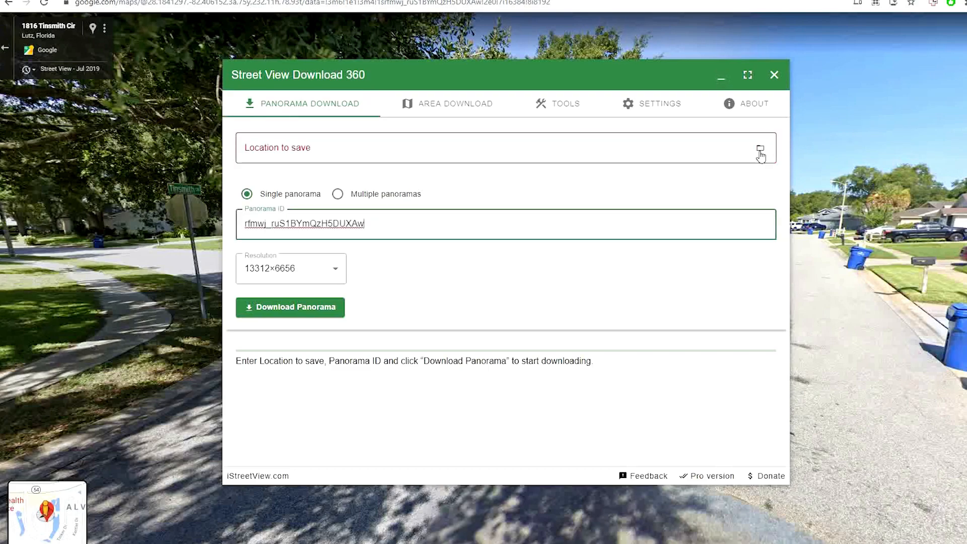
pyautogui.click(761, 149)
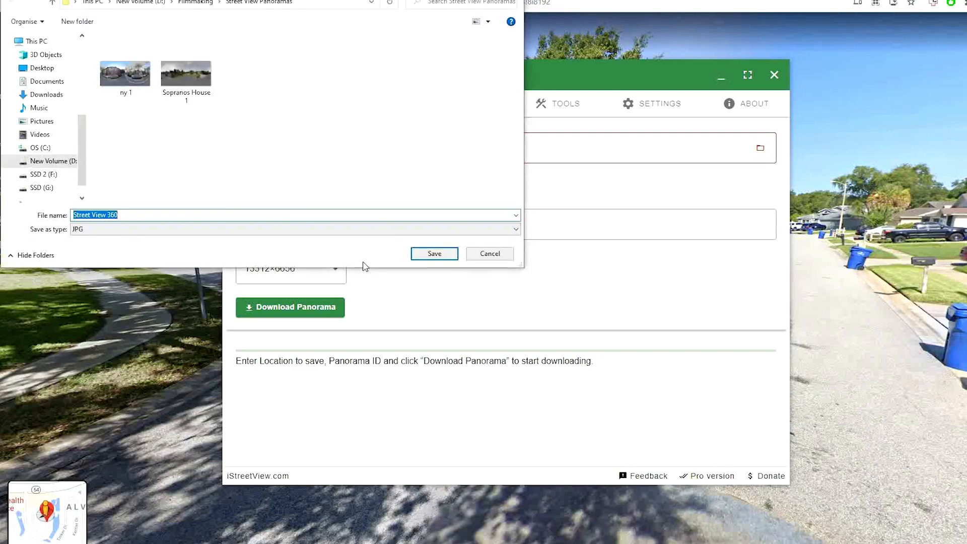
pyautogui.write('scissorhands')
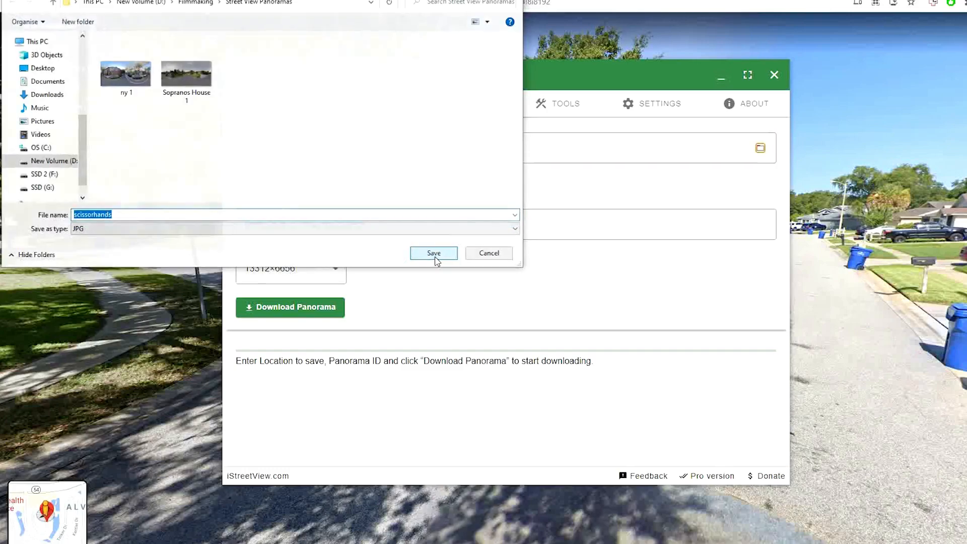
pyautogui.click(433, 253)
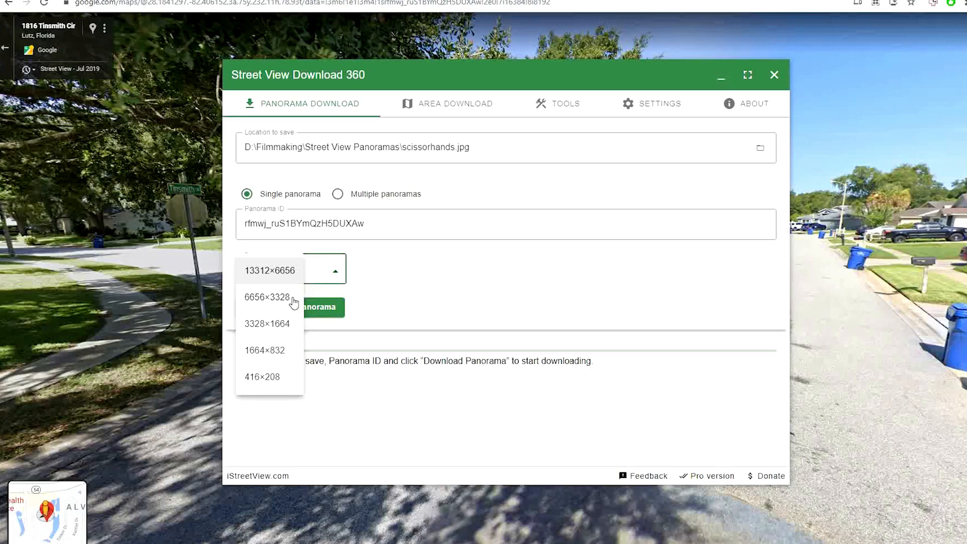
pyautogui.moveTo(284, 344)
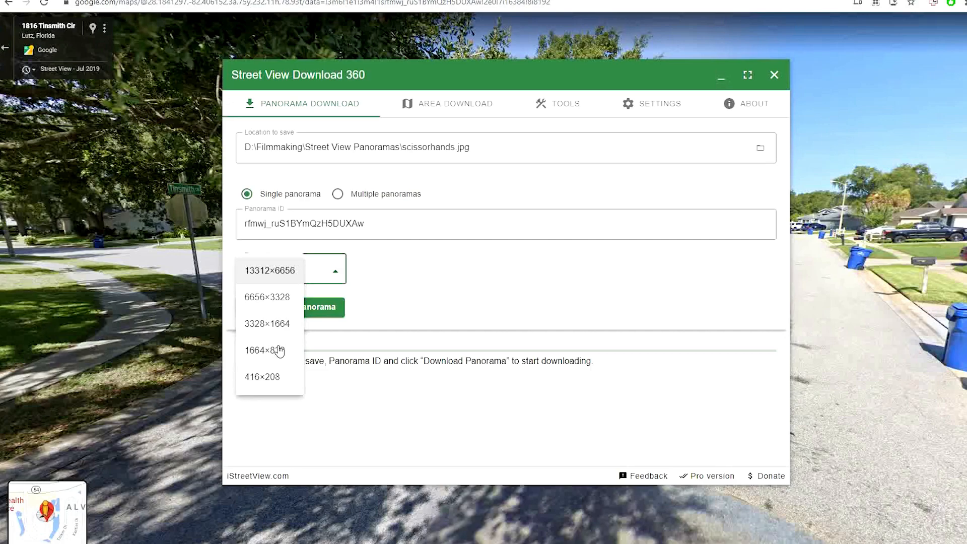
pyautogui.moveTo(283, 320)
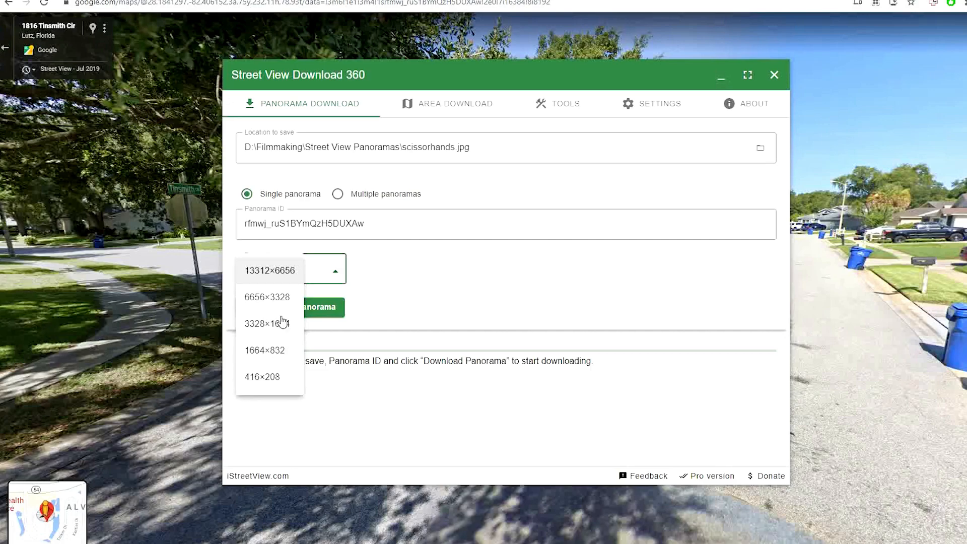
# Step: Download the panorama at 6656×3328 resolution
pyautogui.click(267, 296)
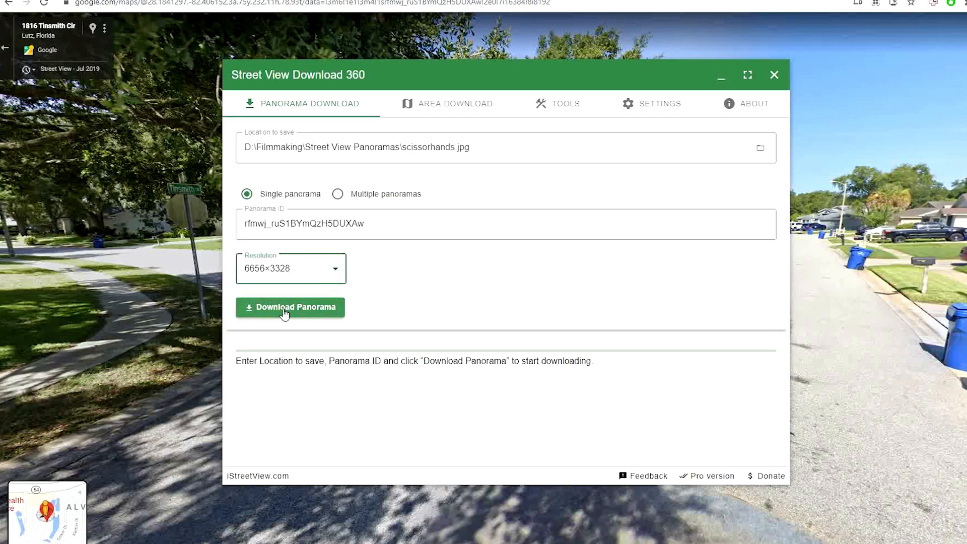
pyautogui.click(291, 308)
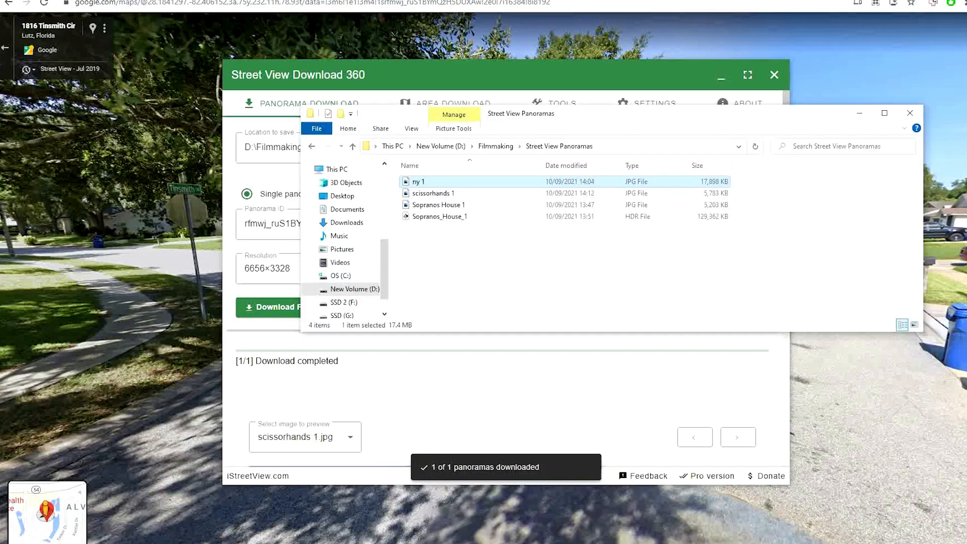
pyautogui.click(434, 194)
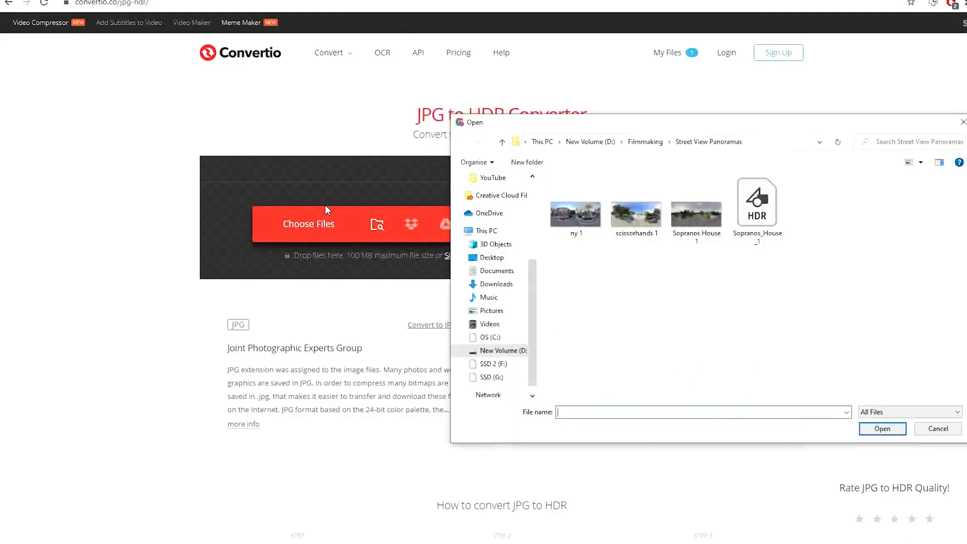
# Step: Upload scissorhands 1.jpg, convert it to HDR, and download scissorhands-1.hdr
pyautogui.doubleClick(636, 213)
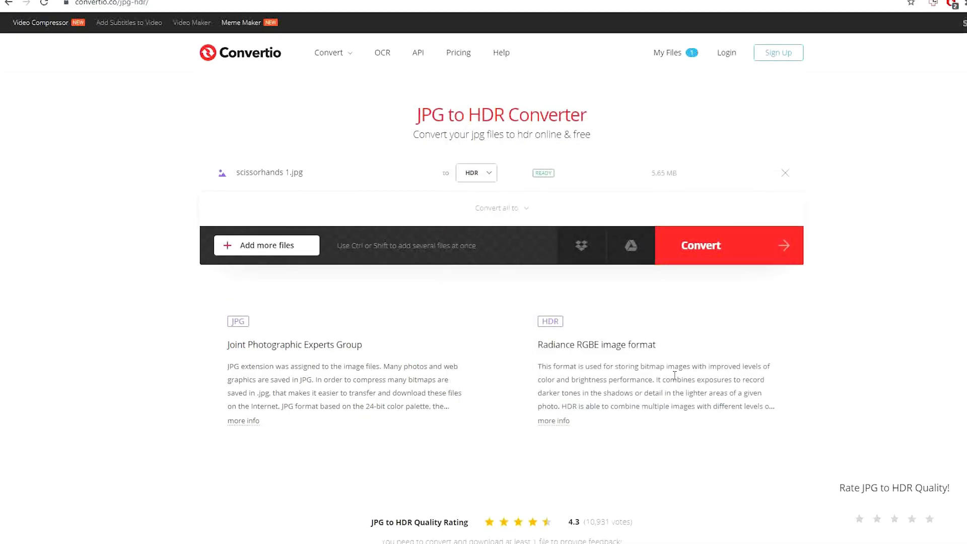
pyautogui.click(700, 244)
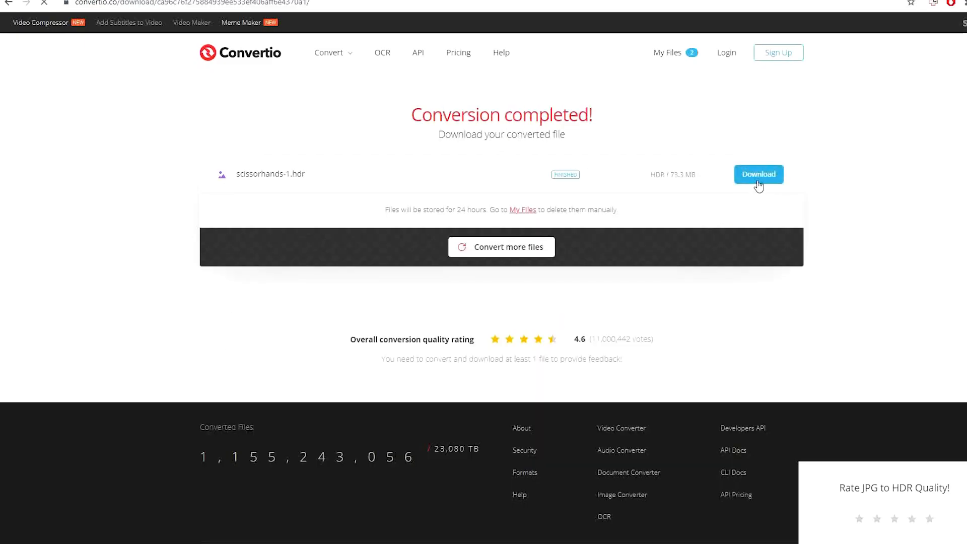
pyautogui.click(758, 175)
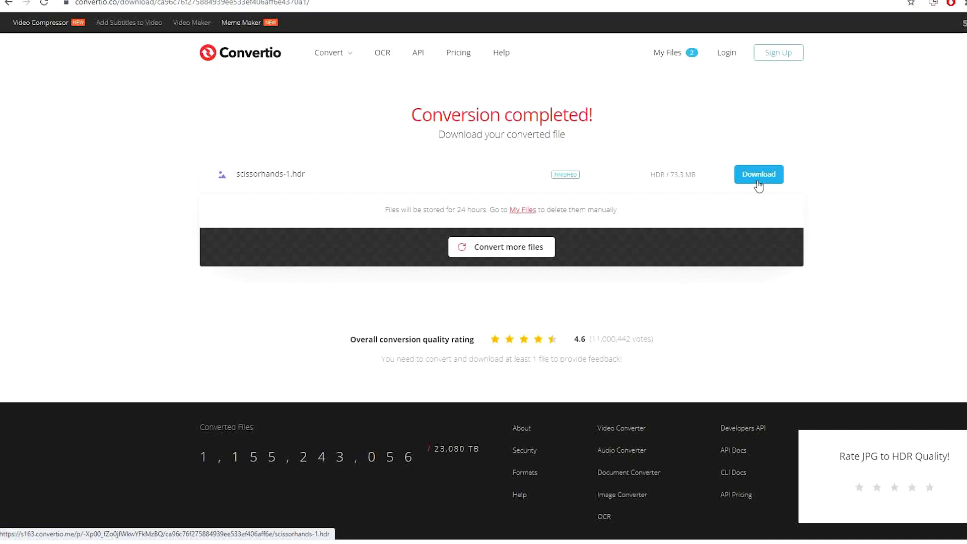
pyautogui.click(758, 174)
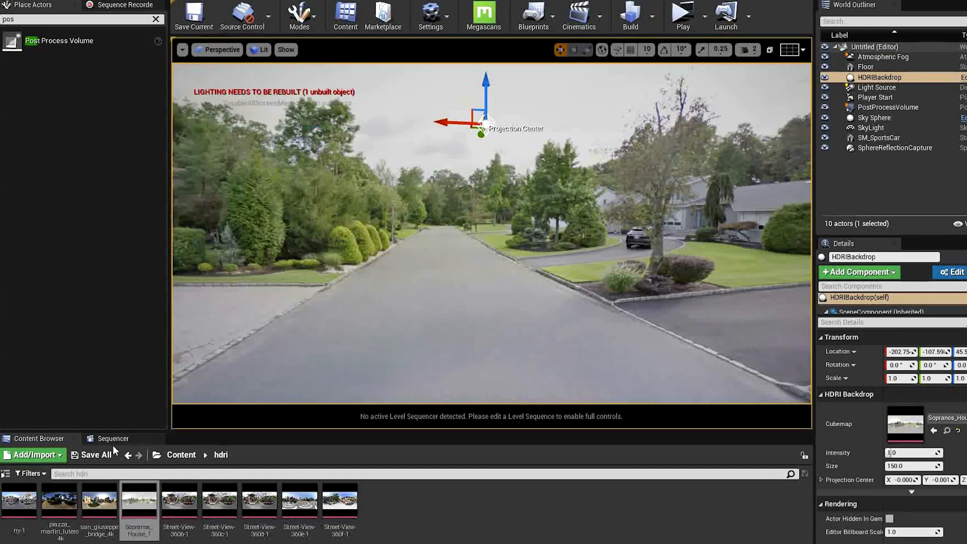
pyautogui.moveTo(113, 438)
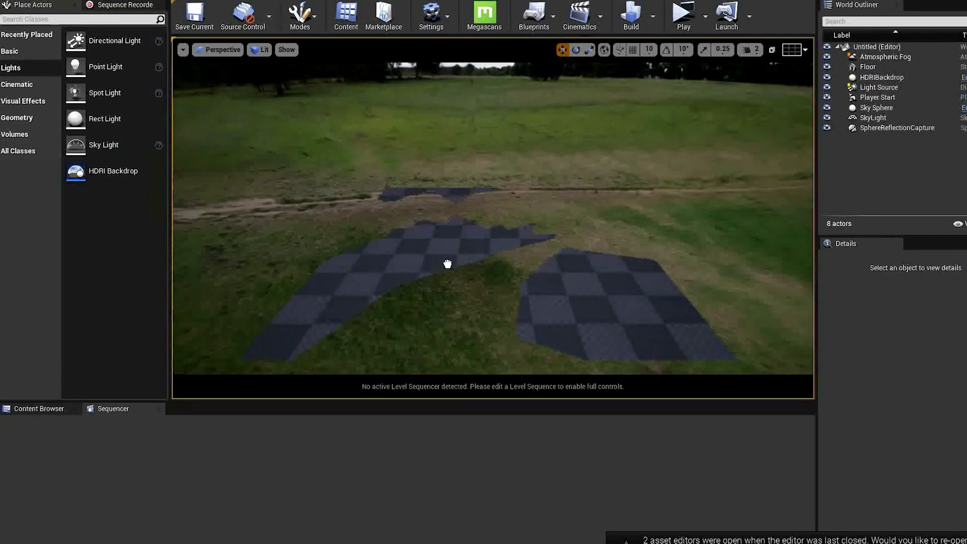
# Step: Assign the scissorhands-1 texture as the HDRIBackdrop actor's cubemap
pyautogui.click(883, 78)
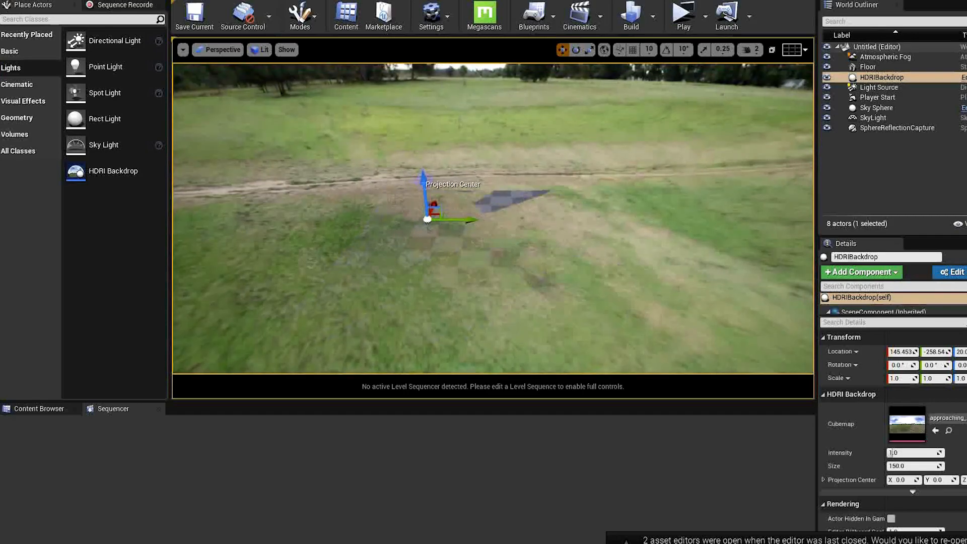
pyautogui.moveTo(423, 174); pyautogui.dragTo(423, 174)
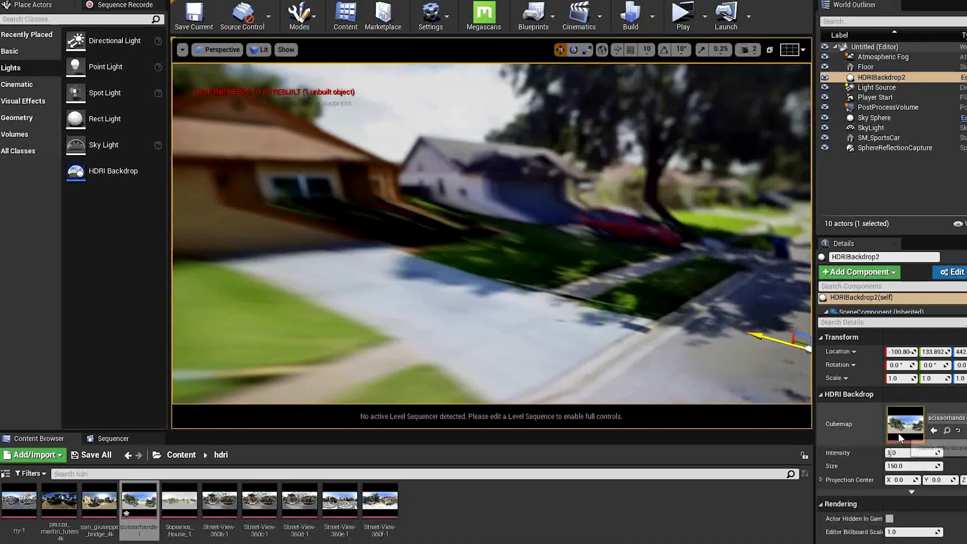
# Step: Set the scissorhands-1 texture's Maximum Texture Size to 2048 so the backdrop shows sharply
pyautogui.doubleClick(905, 425)
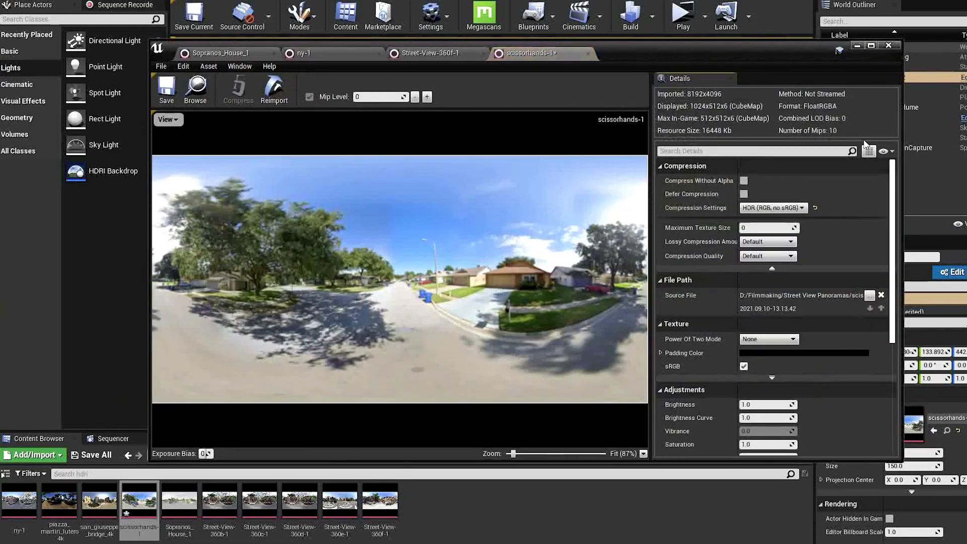
pyautogui.click(769, 228)
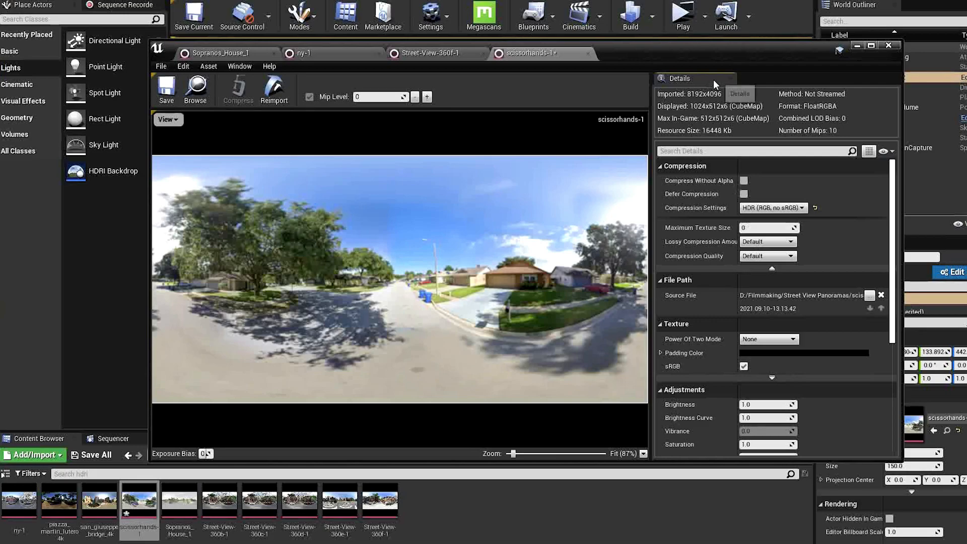
pyautogui.moveTo(712, 87)
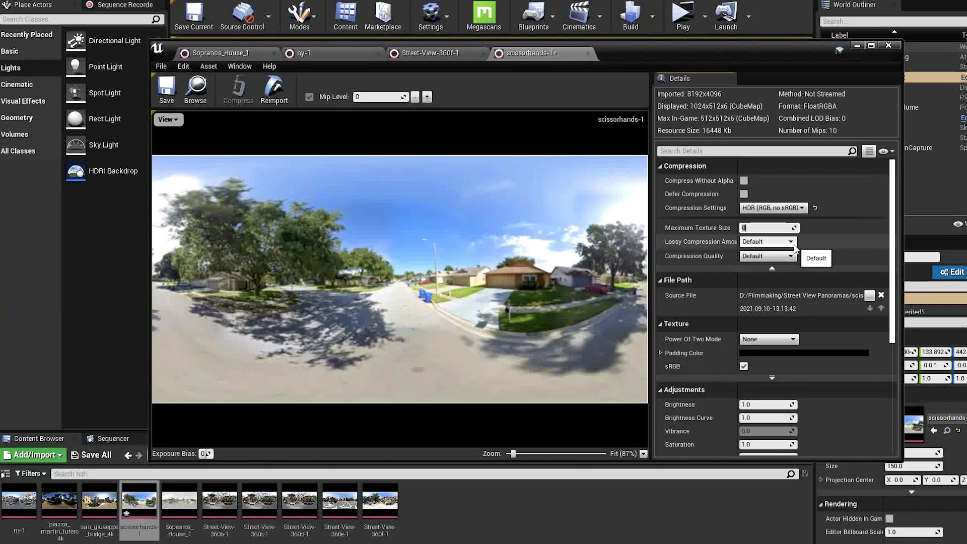
pyautogui.write('2048')
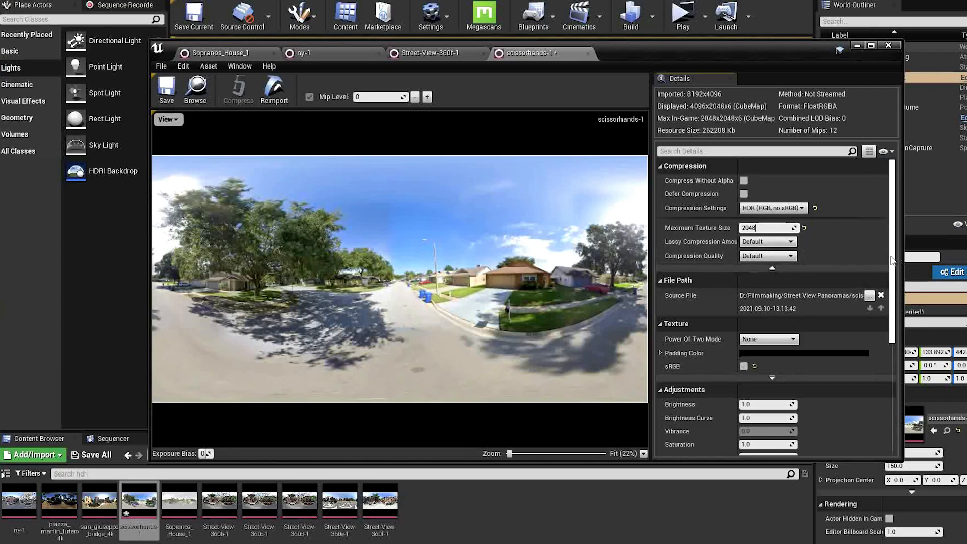
pyautogui.scroll(-3)
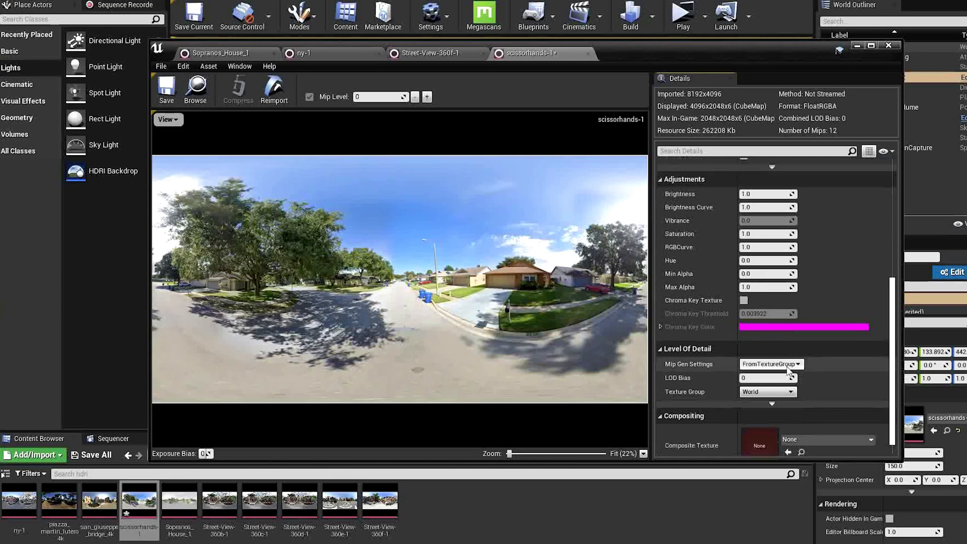
pyautogui.click(771, 363)
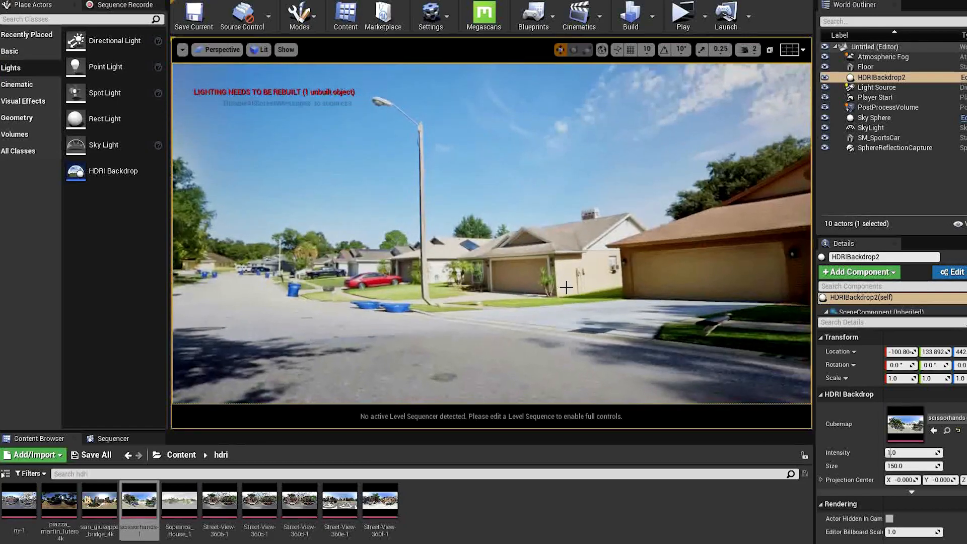
# Step: Swing the view toward the houses and browse into the VehicleVarietyPack meshes
pyautogui.moveTo(565, 287); pyautogui.dragTo(515, 64)
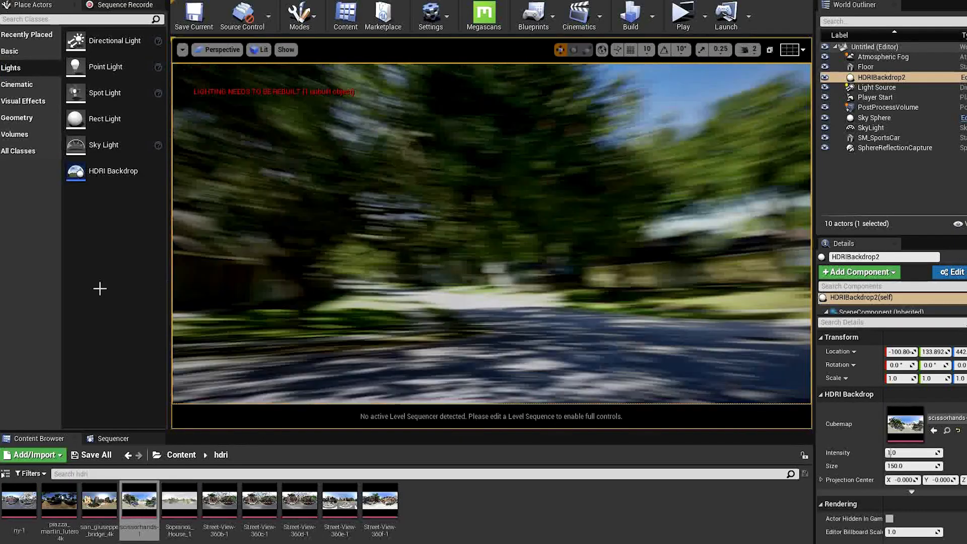
pyautogui.click(181, 455)
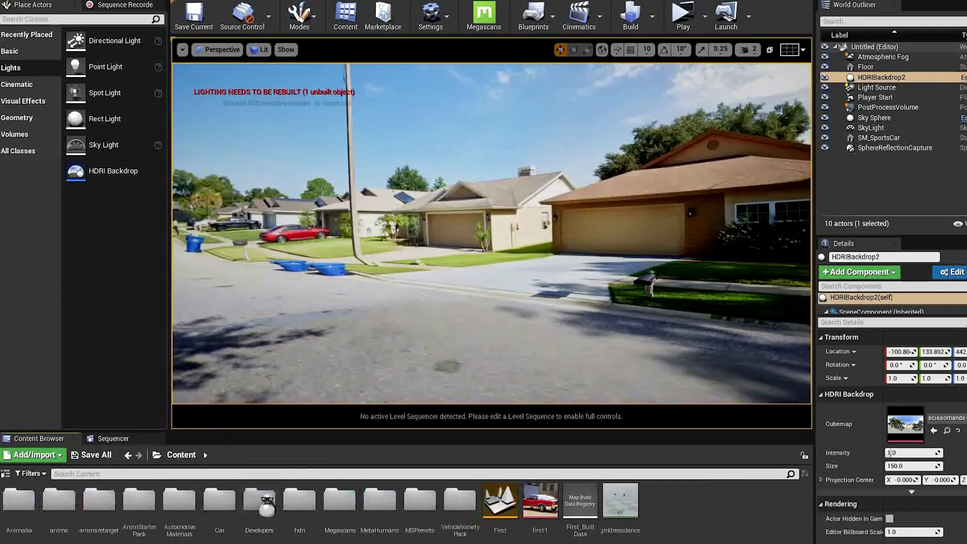
pyautogui.doubleClick(461, 501)
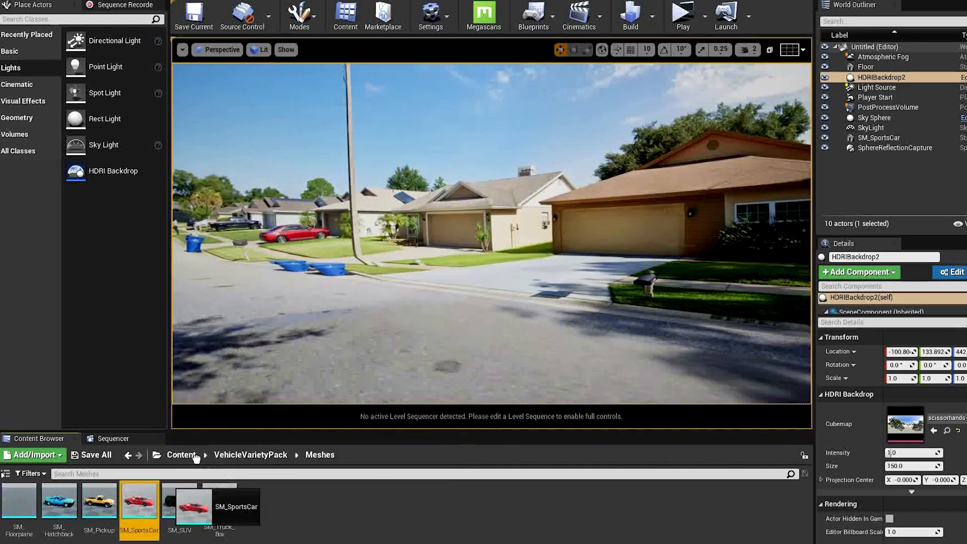
# Step: Place SM_SportsCar on the street and move SM_Truck_Box into place beside it
pyautogui.moveTo(139, 499); pyautogui.dragTo(342, 333)
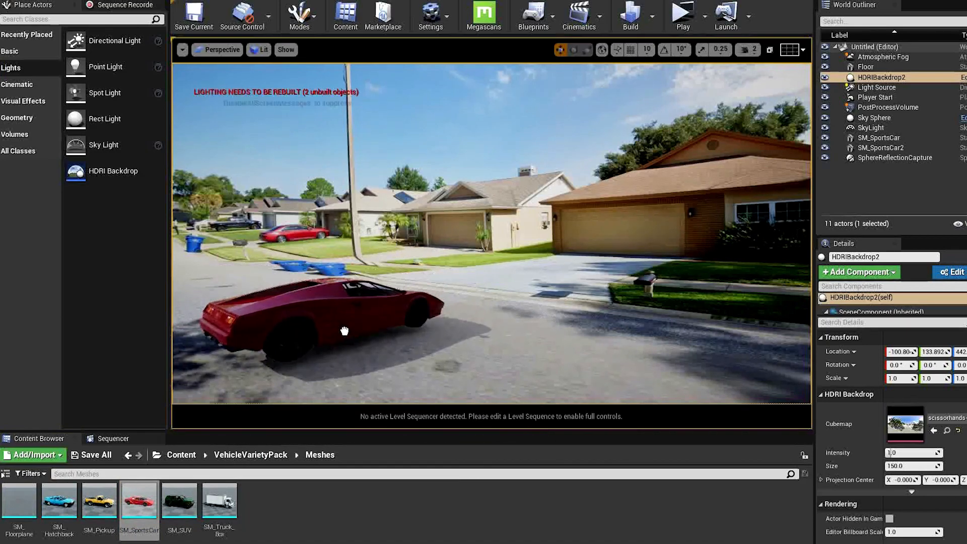
pyautogui.click(327, 315)
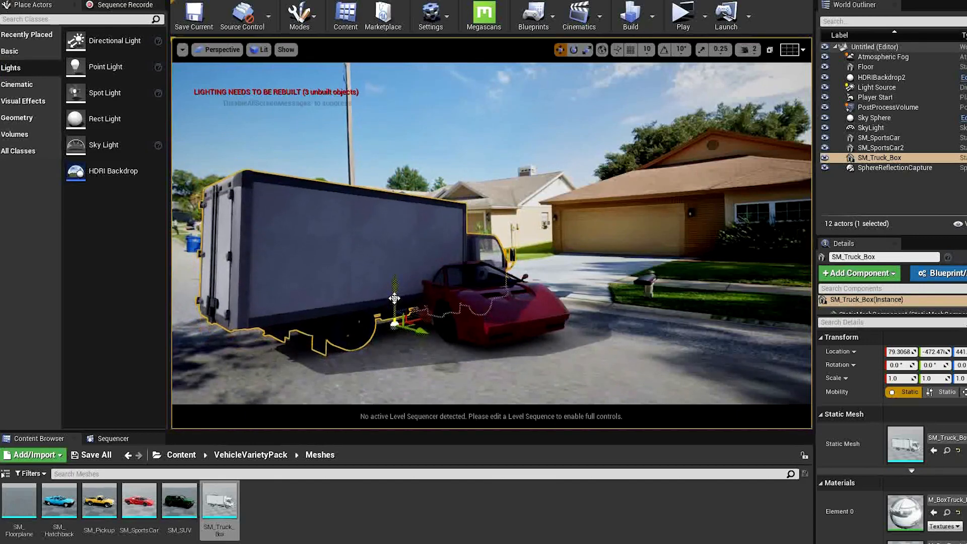
pyautogui.moveTo(395, 311); pyautogui.dragTo(333, 278)
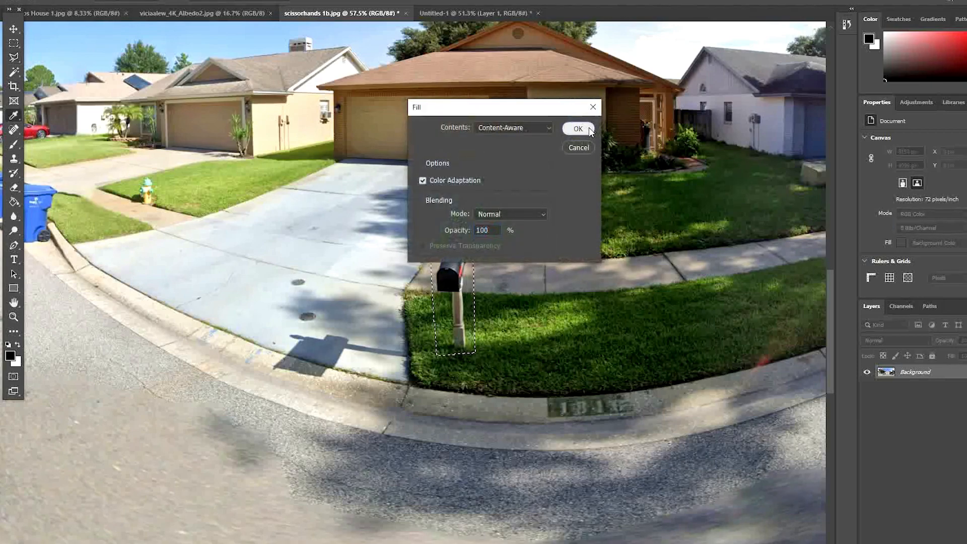
# Step: Content-Aware fill the lassoed mailbox area with the surrounding lawn
pyautogui.click(576, 128)
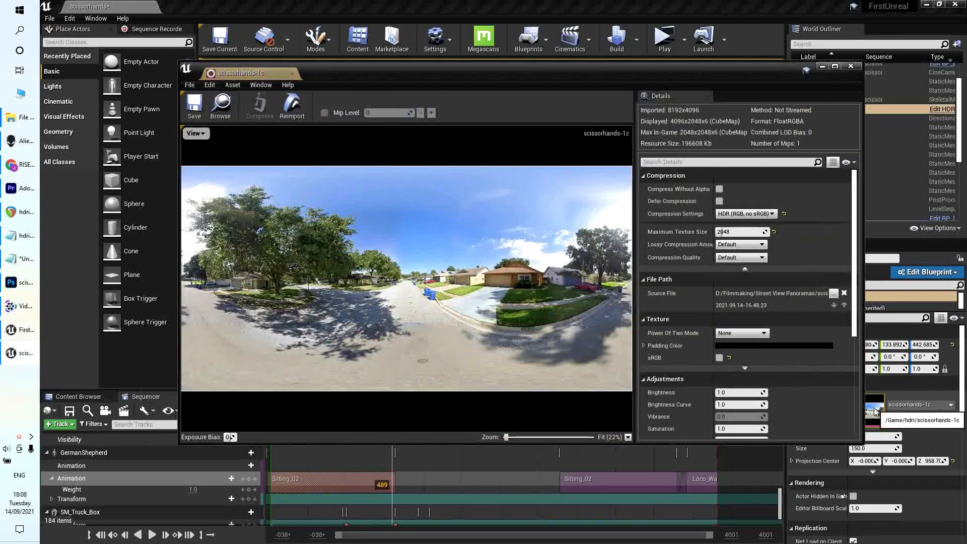
pyautogui.moveTo(292, 106)
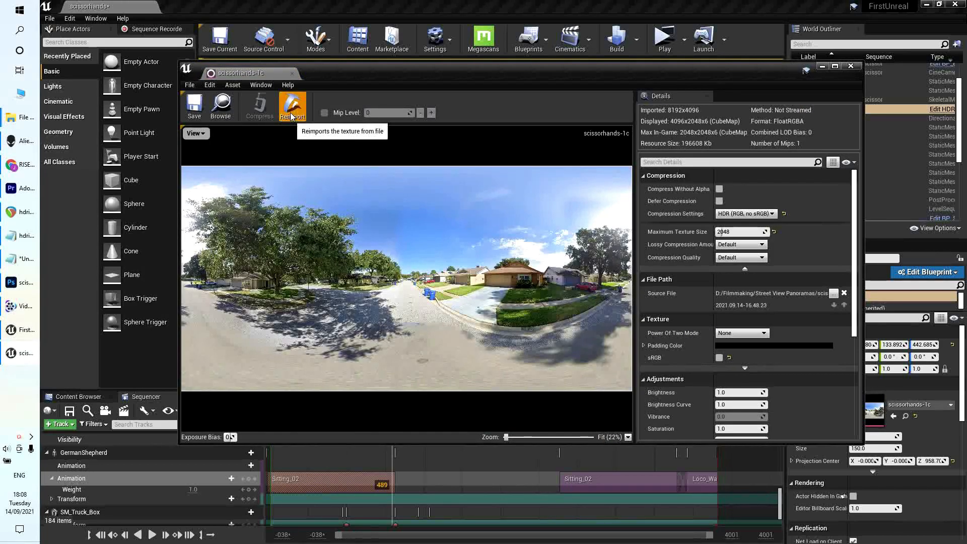
# Step: Reimport the scissorhands-1c texture from the edited panorama image
pyautogui.click(850, 67)
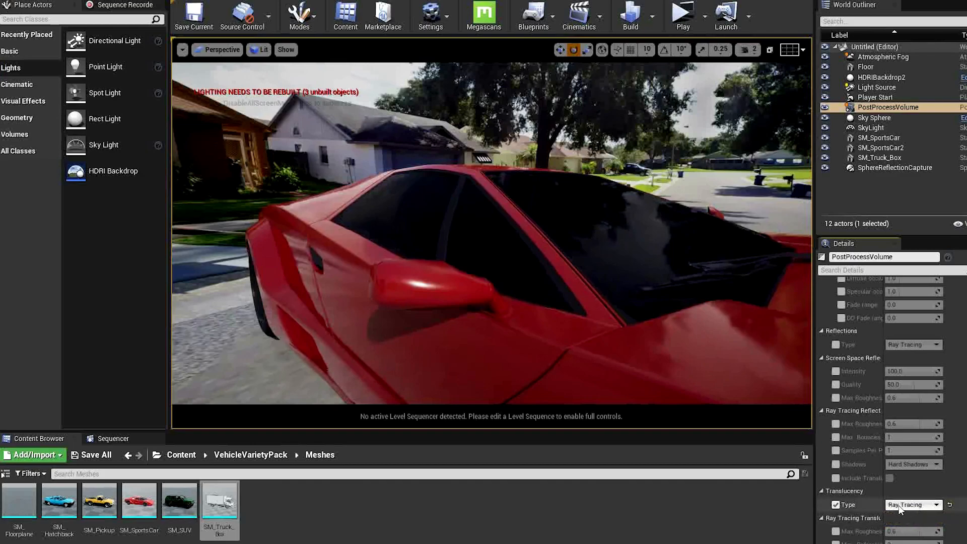
# Step: Scroll the PostProcessVolume Details to reach the ray tracing reflection and translucency settings
pyautogui.scroll(-3)
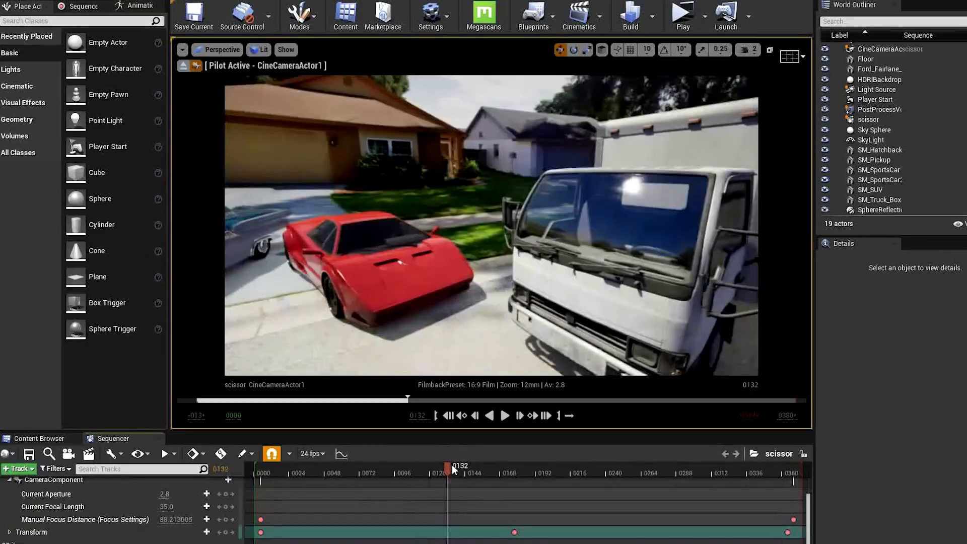
# Step: Scrub the Sequencer playhead through frame 300 to near the shot's last frame
pyautogui.moveTo(453, 466); pyautogui.dragTo(700, 465)
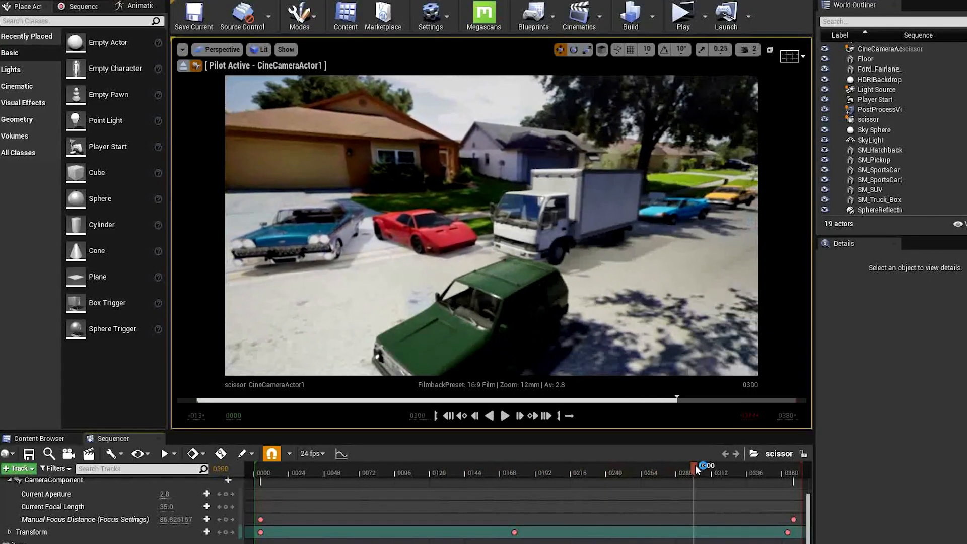
pyautogui.moveTo(707, 466); pyautogui.dragTo(780, 465)
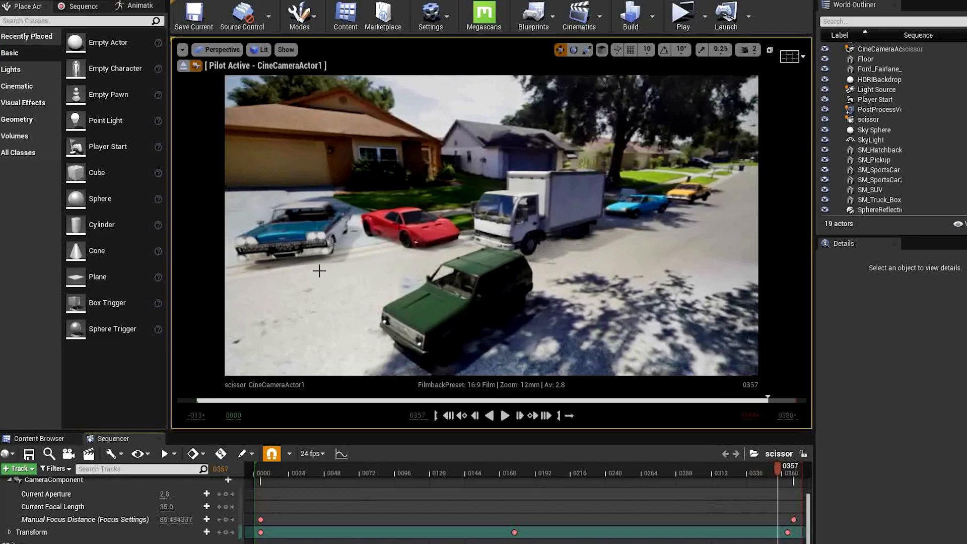
pyautogui.moveTo(108, 94)
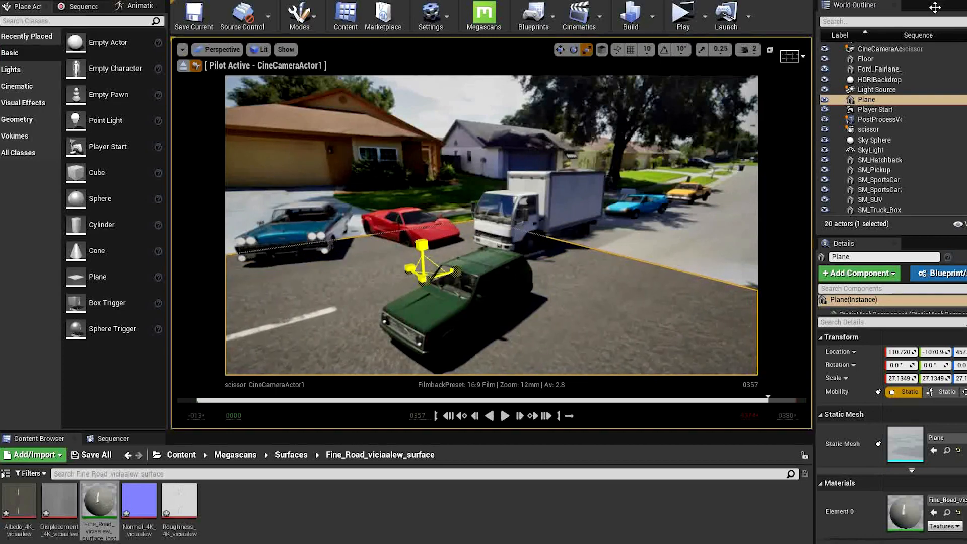
# Step: Select the new plane so the Fine_Road Megascans material can be applied
pyautogui.click(875, 109)
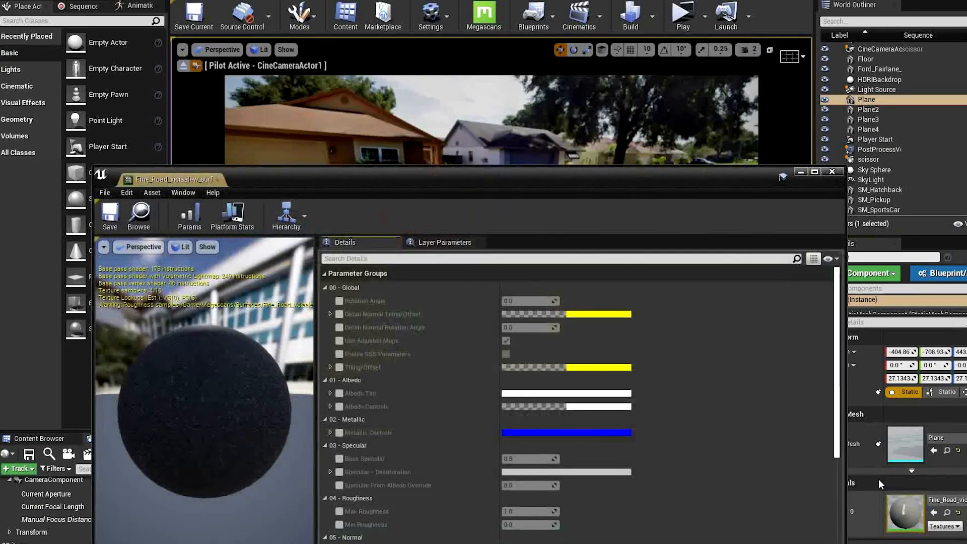
# Step: Set the Fine Road albedo texture's Brightness to 2.0 and close the texture editor
pyautogui.scroll(-3)
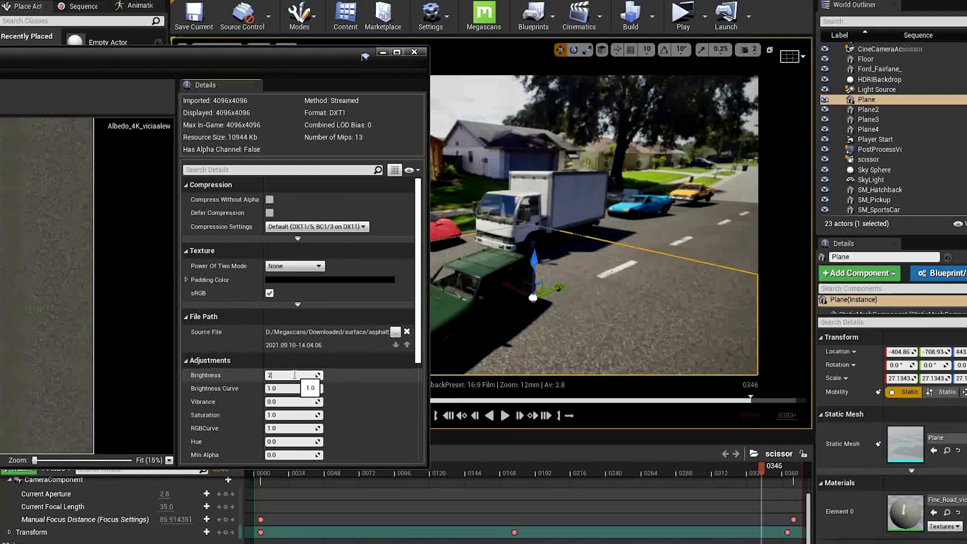
pyautogui.write('2.0')
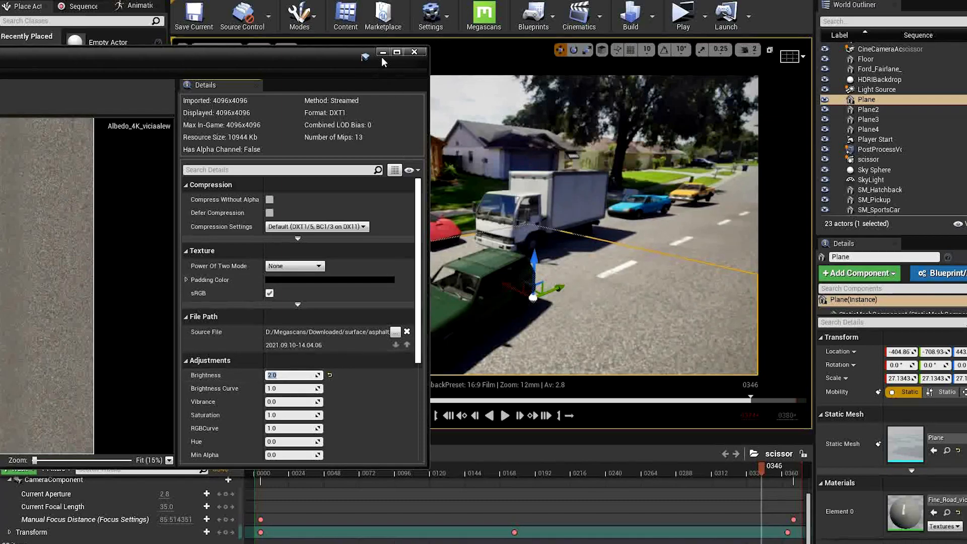
pyautogui.click(413, 51)
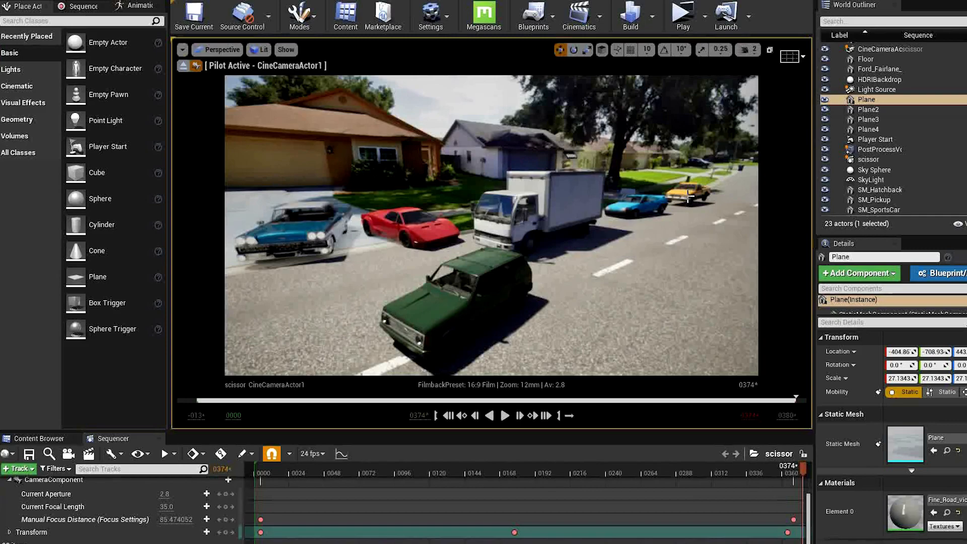
pyautogui.click(685, 192)
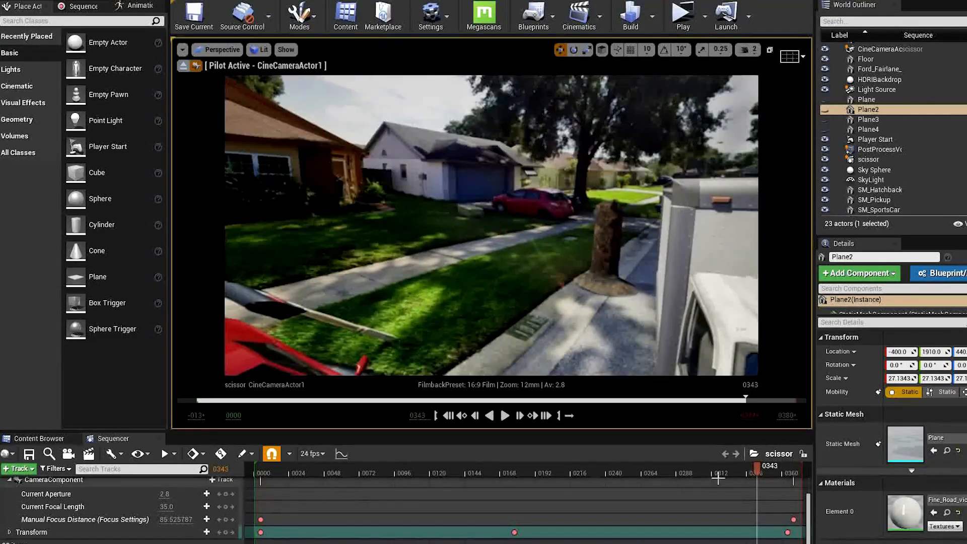
pyautogui.moveTo(762, 466); pyautogui.dragTo(631, 466)
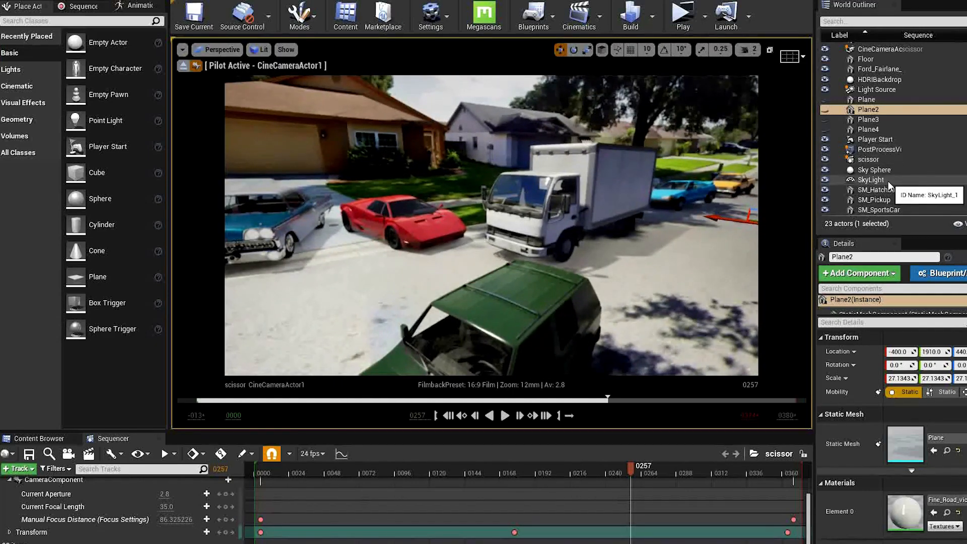
pyautogui.click(877, 90)
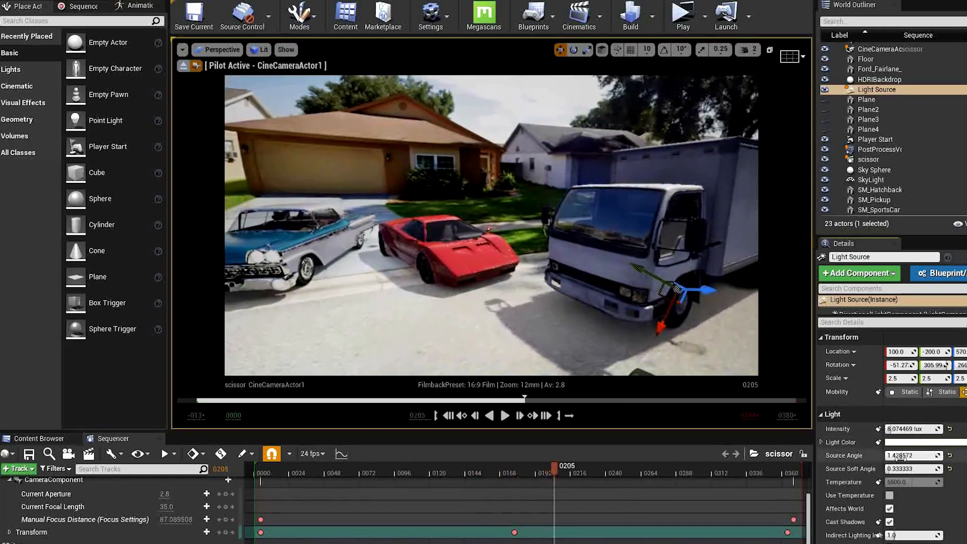
# Step: Rotate the Light Source to match backdrop shadows and set Shadow Source Angle to about 0.14
pyautogui.moveTo(913, 456); pyautogui.dragTo(925, 455)
pyautogui.write('shad')
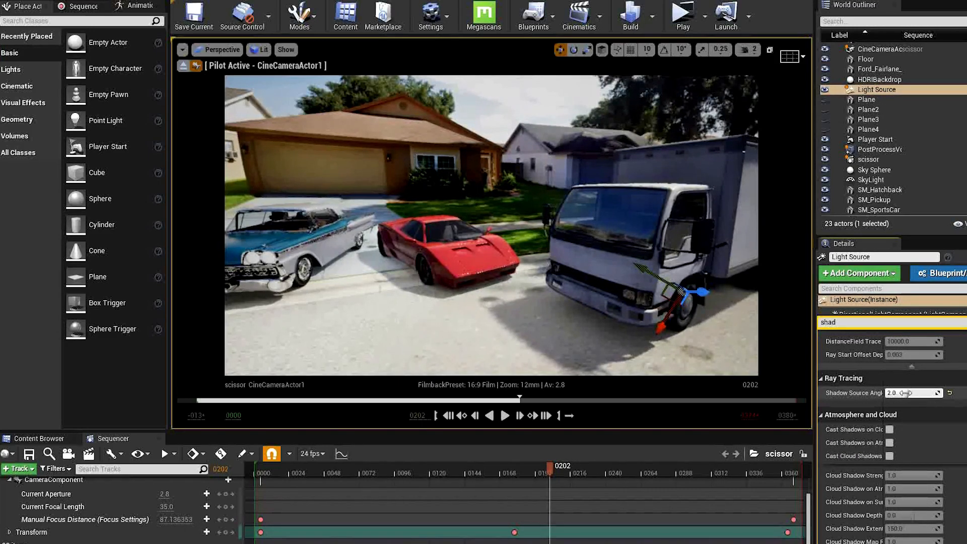
pyautogui.moveTo(903, 394); pyautogui.dragTo(919, 393)
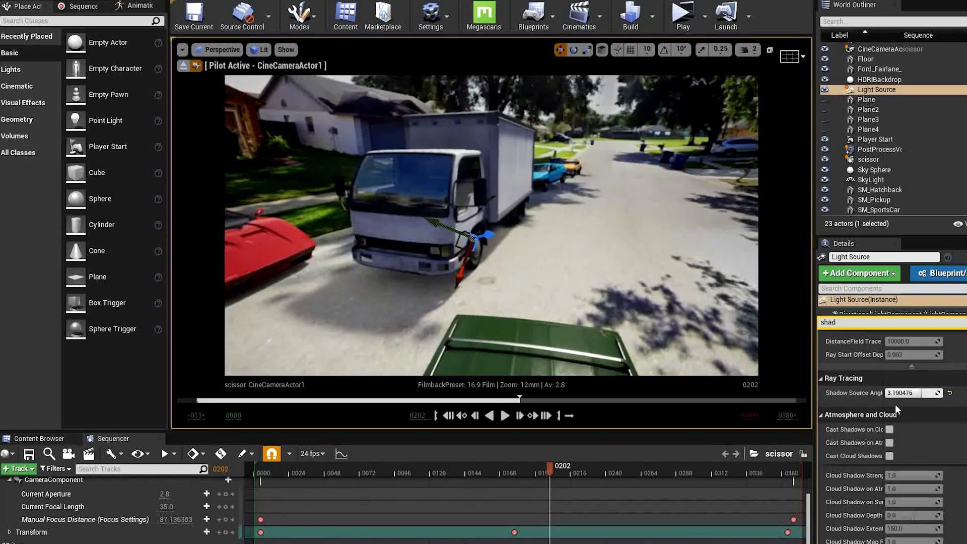
pyautogui.moveTo(919, 393); pyautogui.dragTo(898, 393)
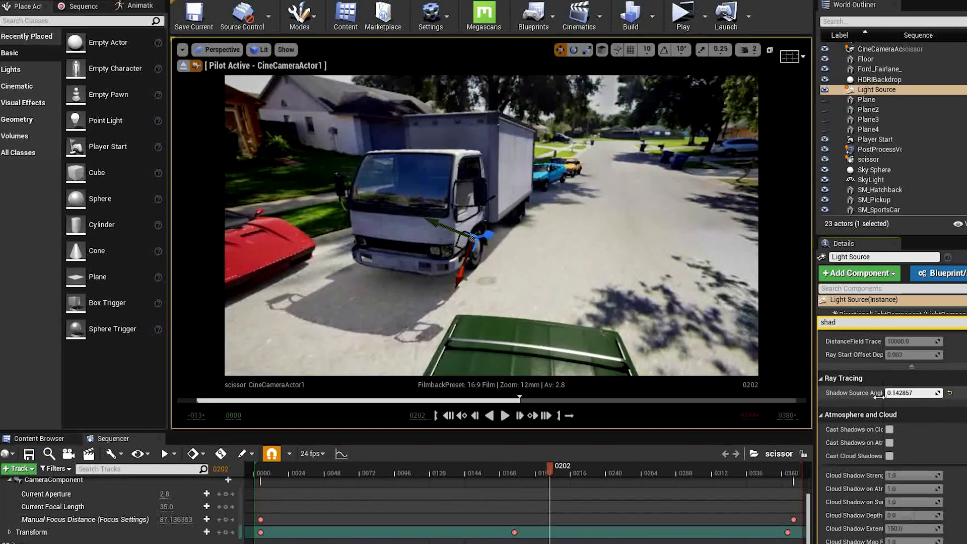